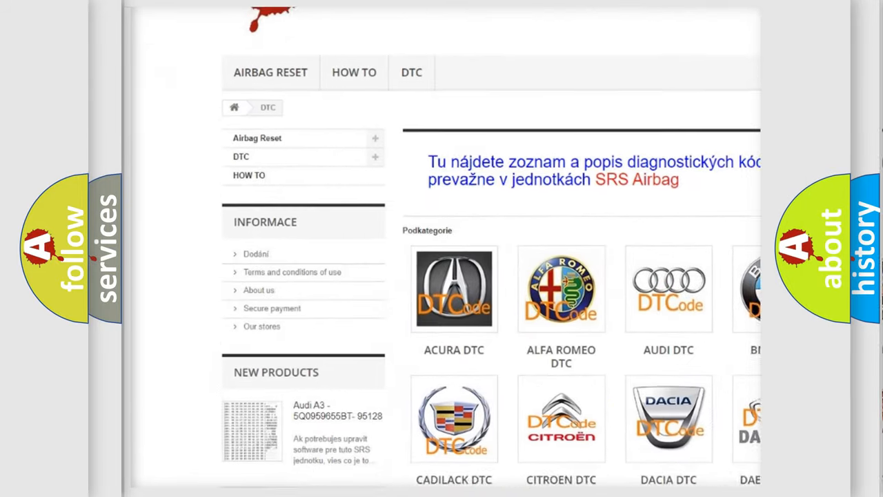
scroll("down", 3)
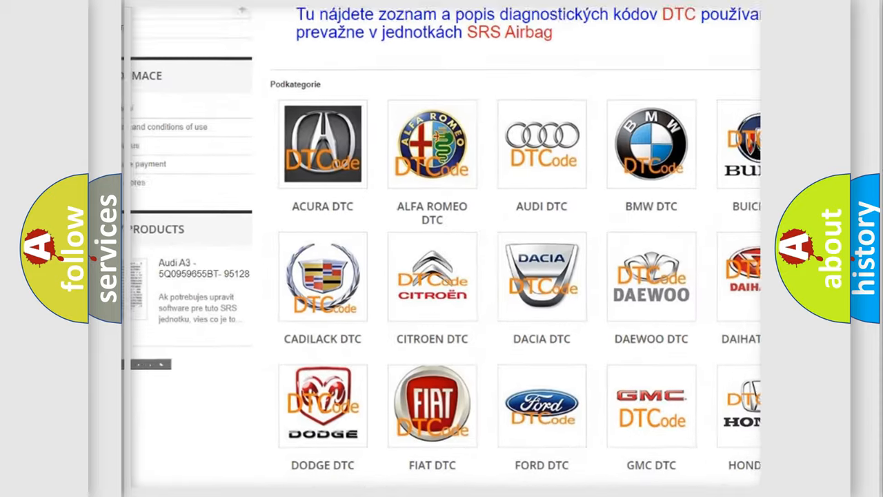
scroll("down", 3)
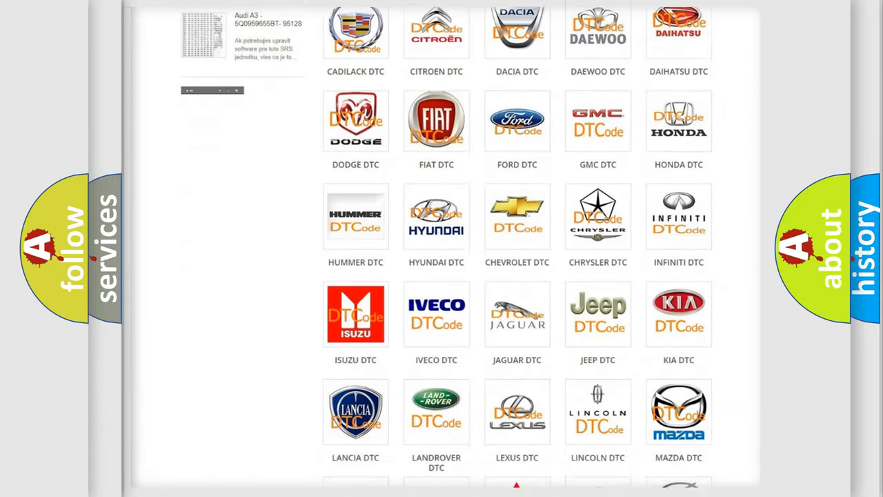
scroll("down", 3)
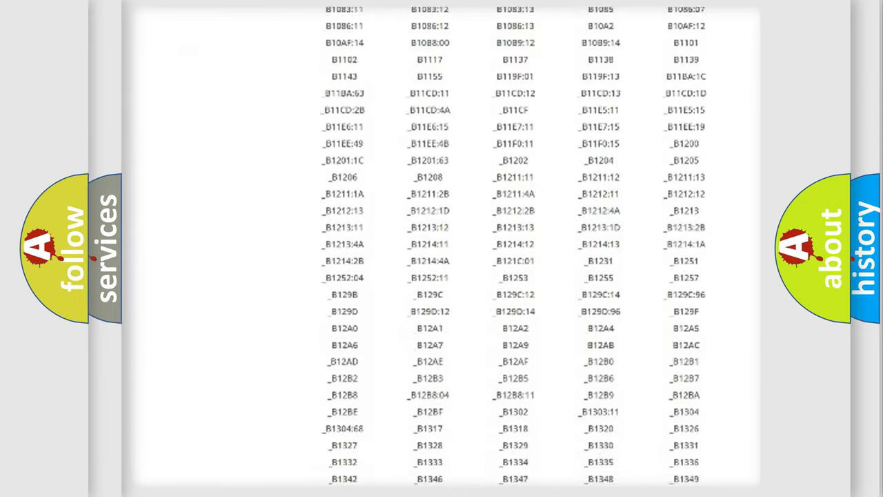
scroll("down", 3)
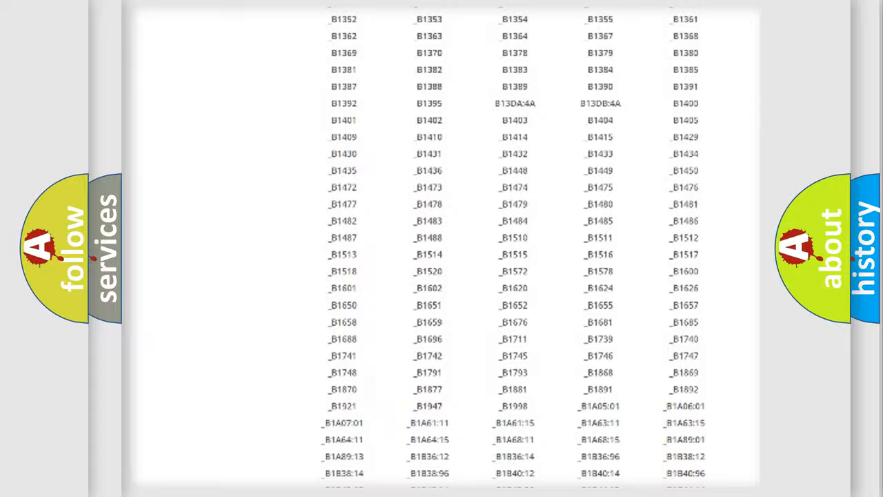